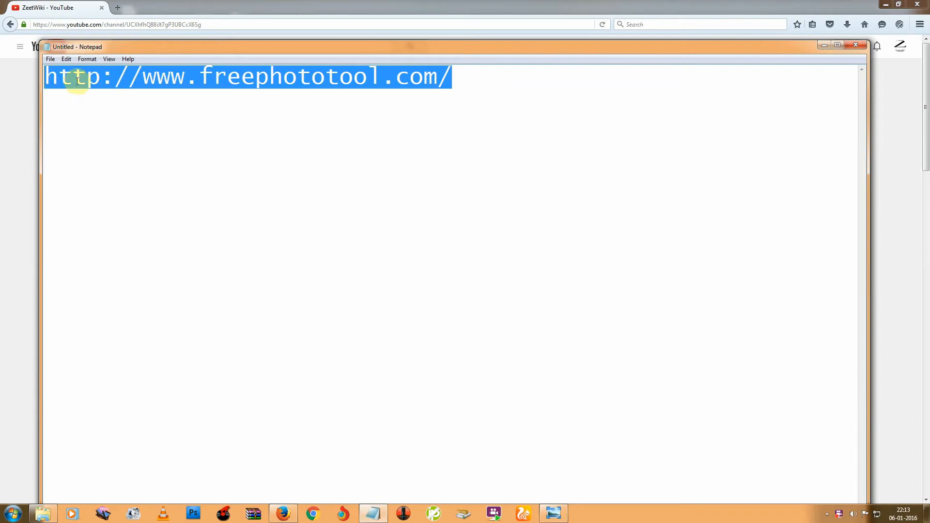
right_click(74, 77)
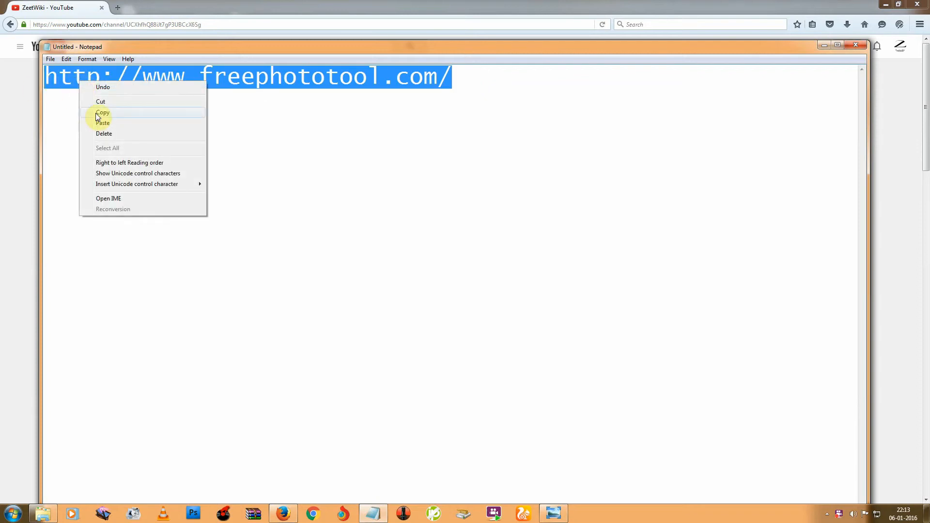
left_click(103, 112)
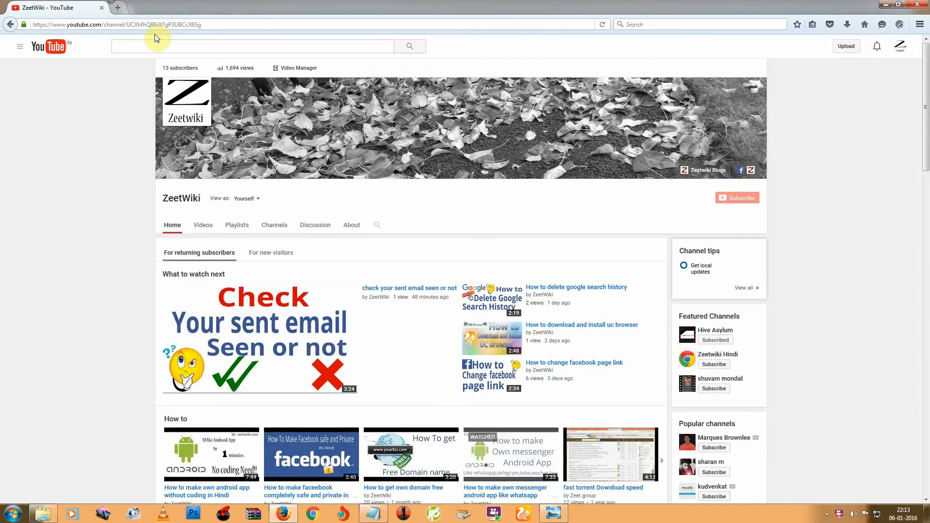
Start entering the freephototool.com address in Firefox's address bar
left_click(116, 7)
type("www.freephototool.com")
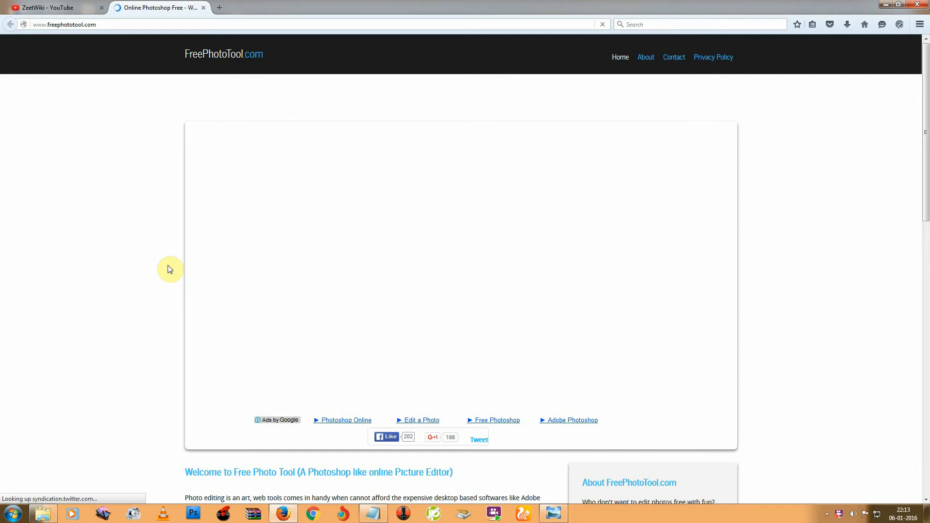
mouse_move(485, 296)
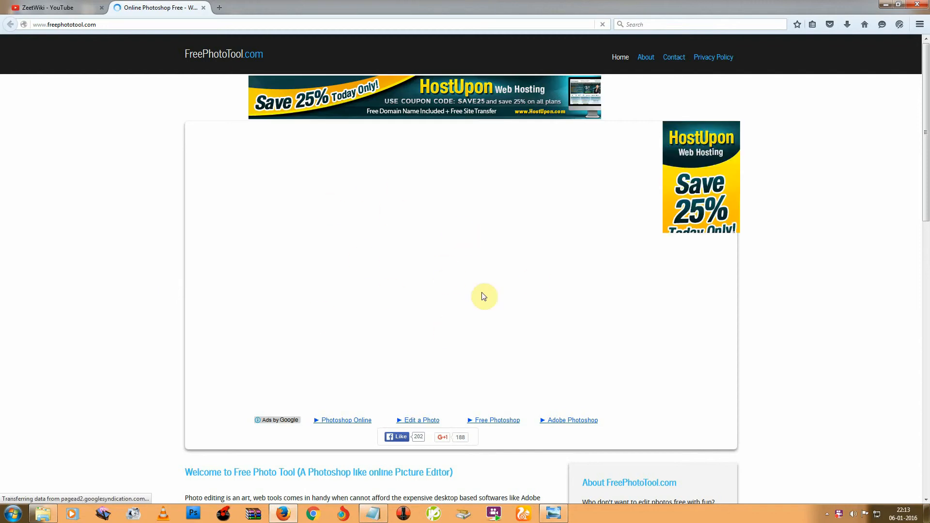
mouse_move(422, 213)
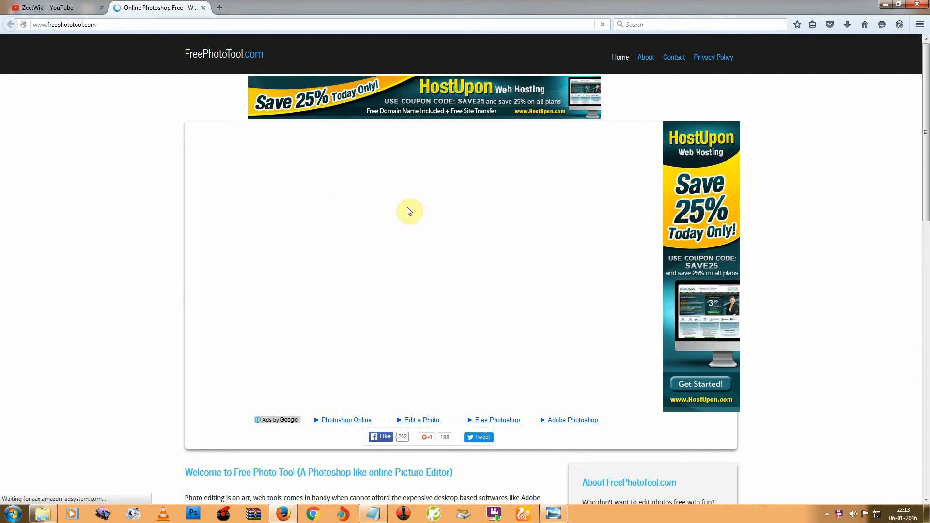
mouse_move(512, 288)
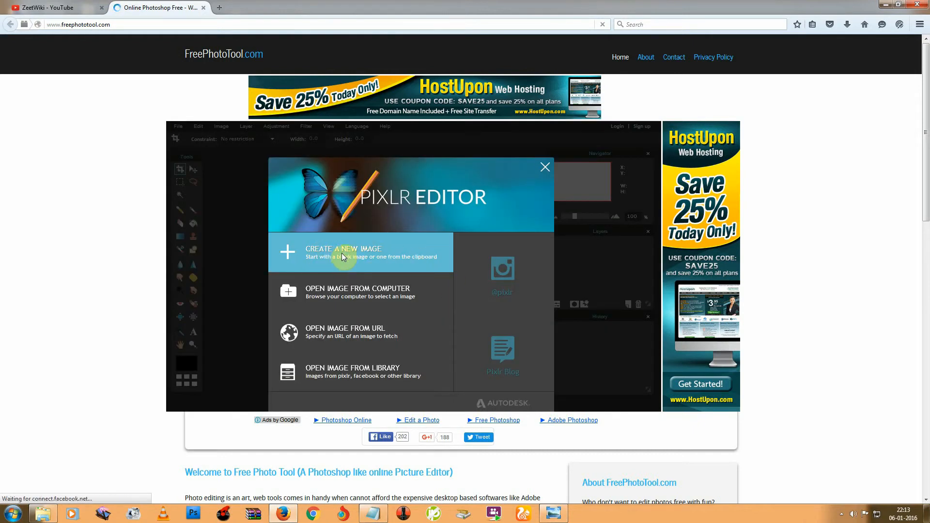
mouse_move(354, 305)
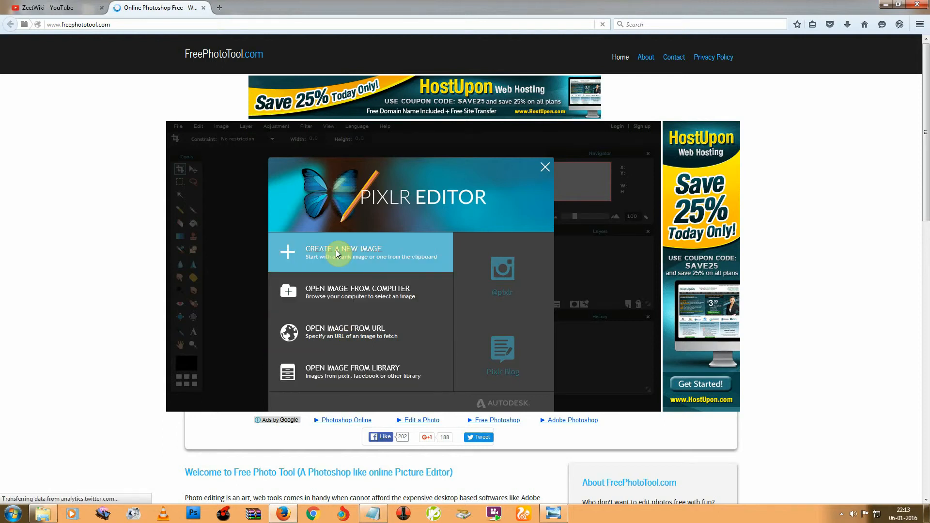
Create a blank 800x600 image and browse the Edit, Layer and Adjustment menus
left_click(343, 248)
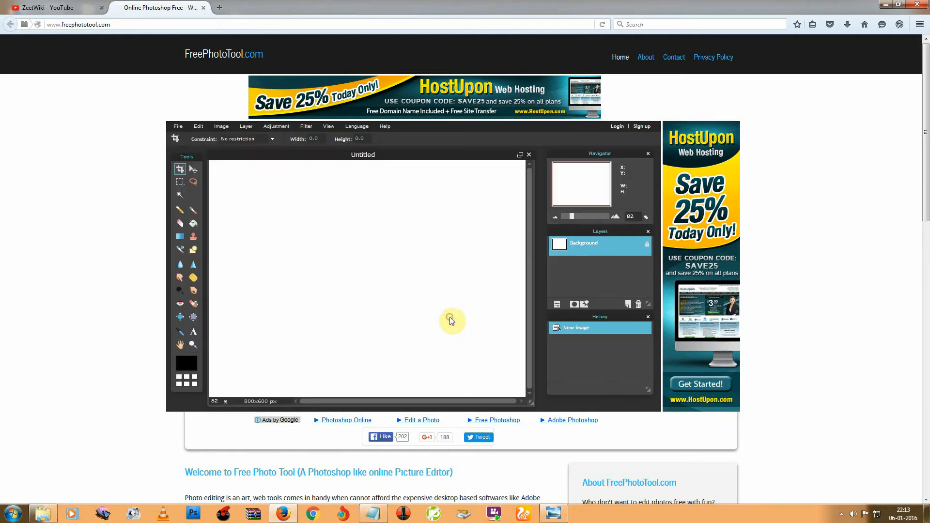
mouse_move(199, 153)
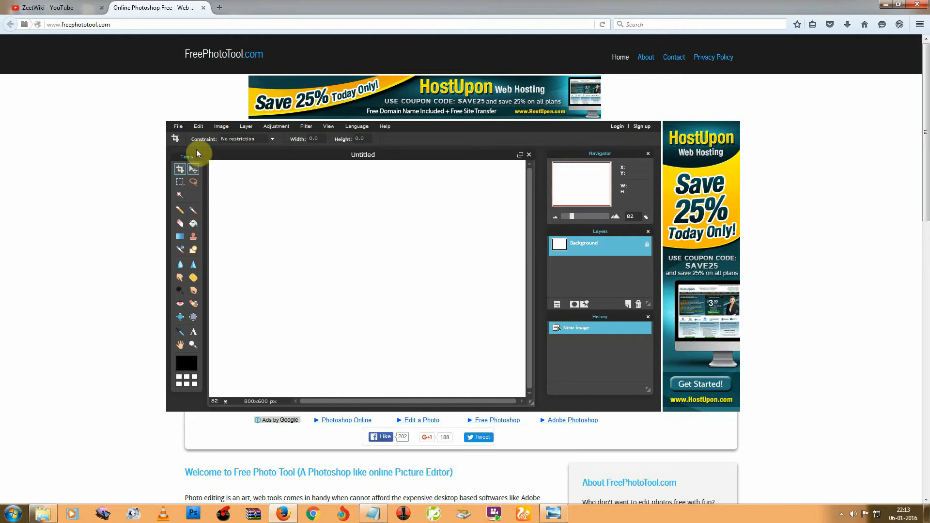
left_click(198, 126)
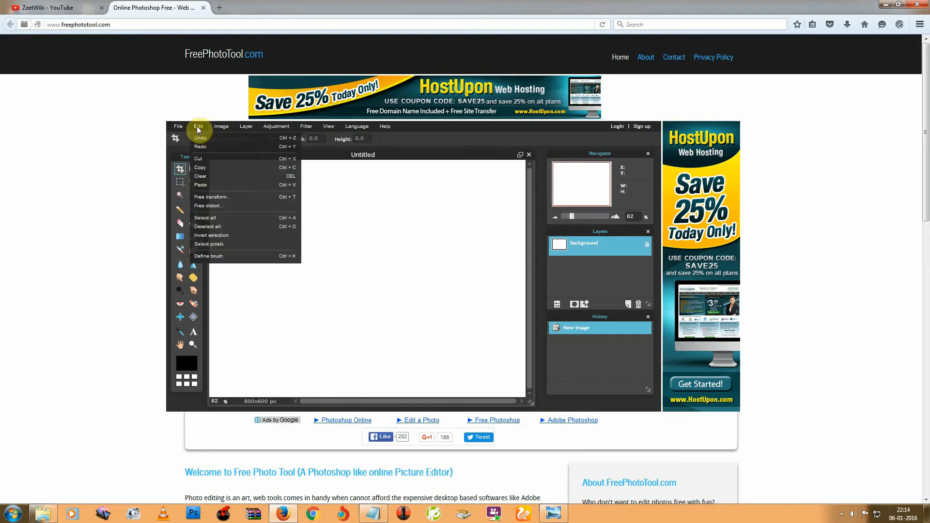
left_click(245, 127)
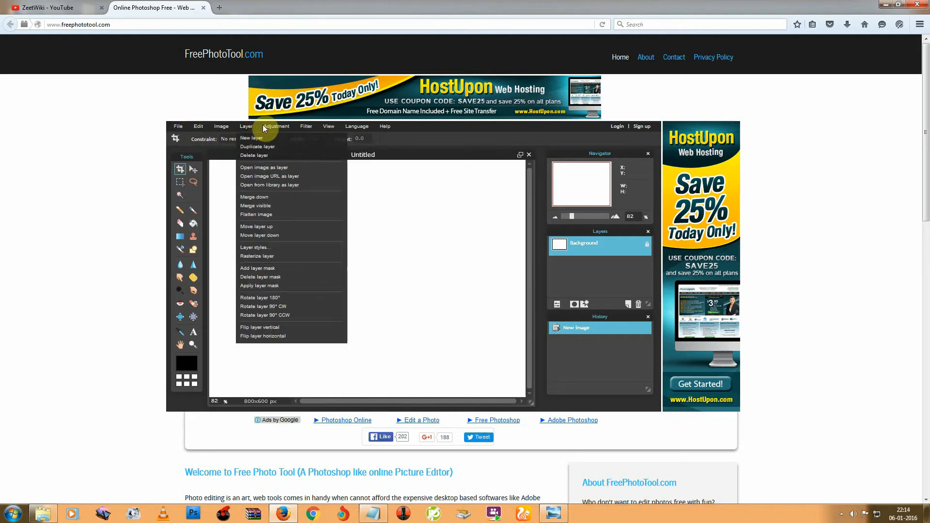
left_click(276, 126)
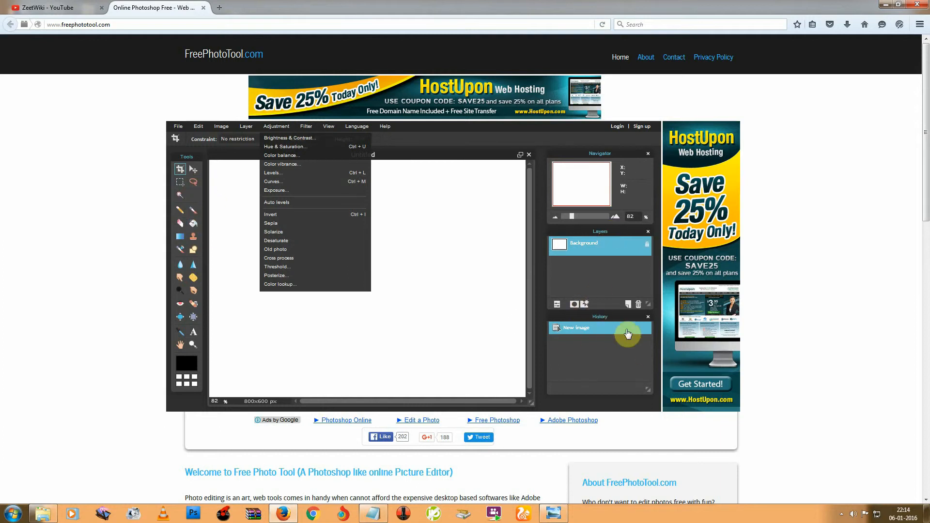
mouse_move(187, 323)
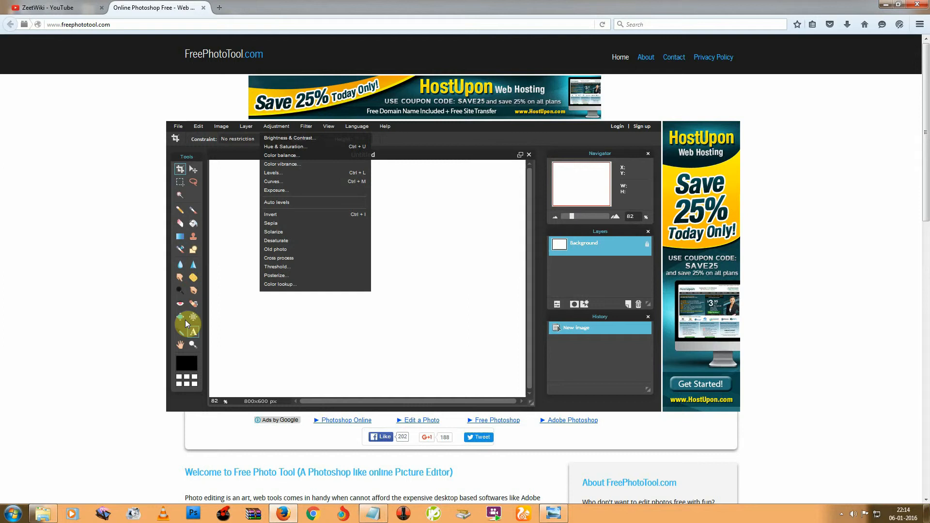
Try out the Sponge, Clone Stamp and Rectangular Marquee tools
left_click(193, 267)
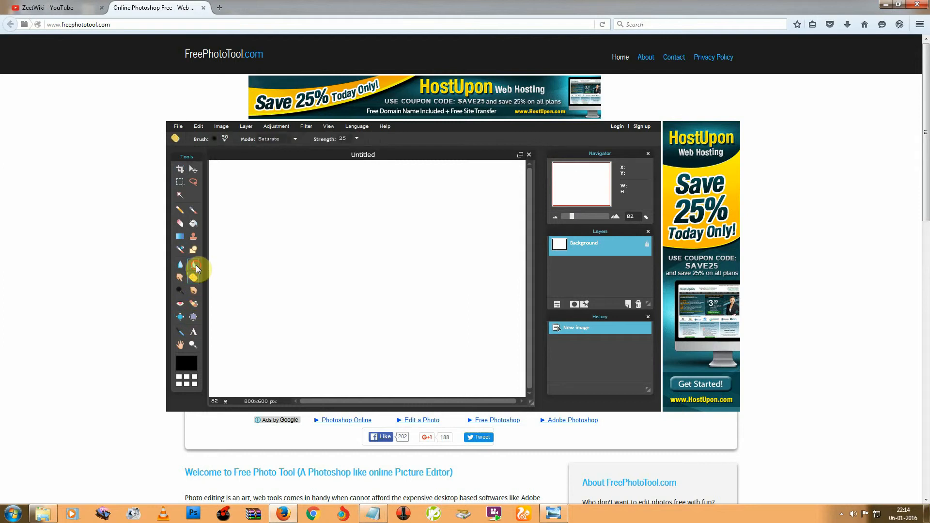
left_click(180, 224)
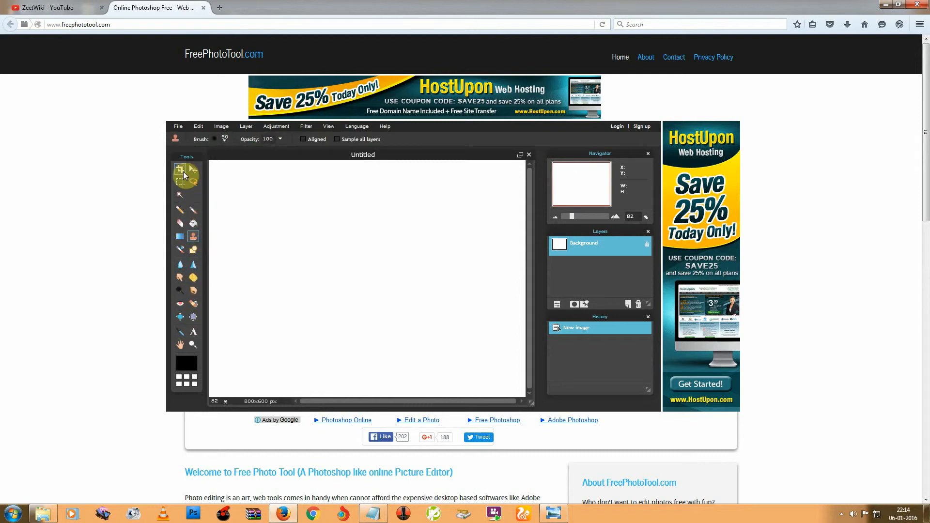
left_click(179, 169)
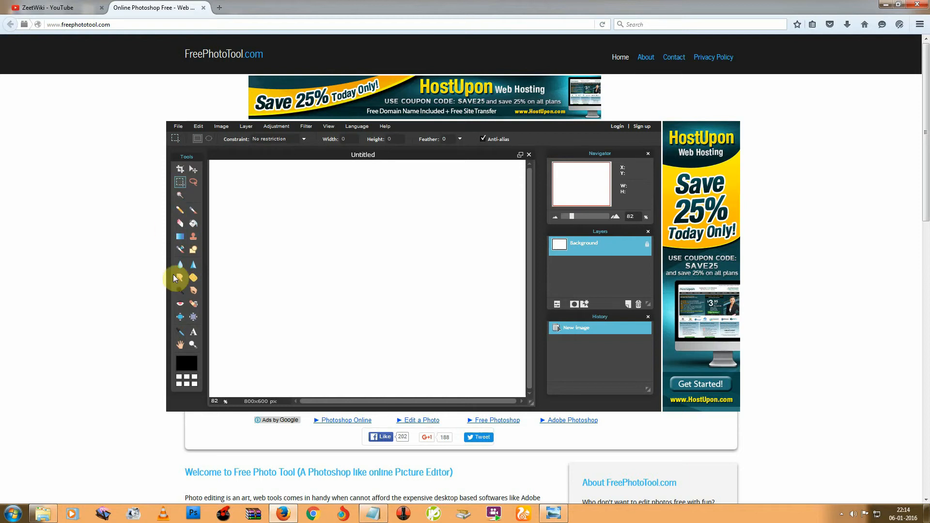
mouse_move(328, 208)
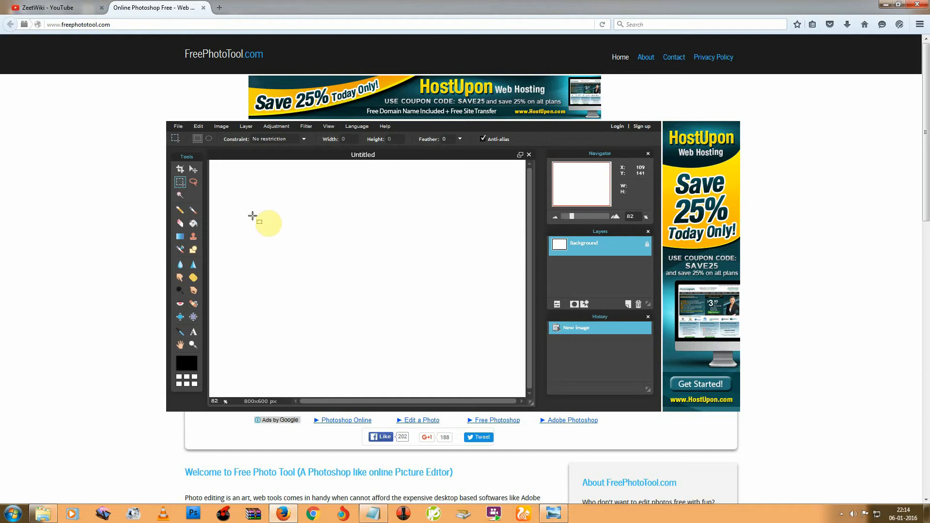
Paint a black brush stroke and type 'zeetwiki' below it
left_click(193, 210)
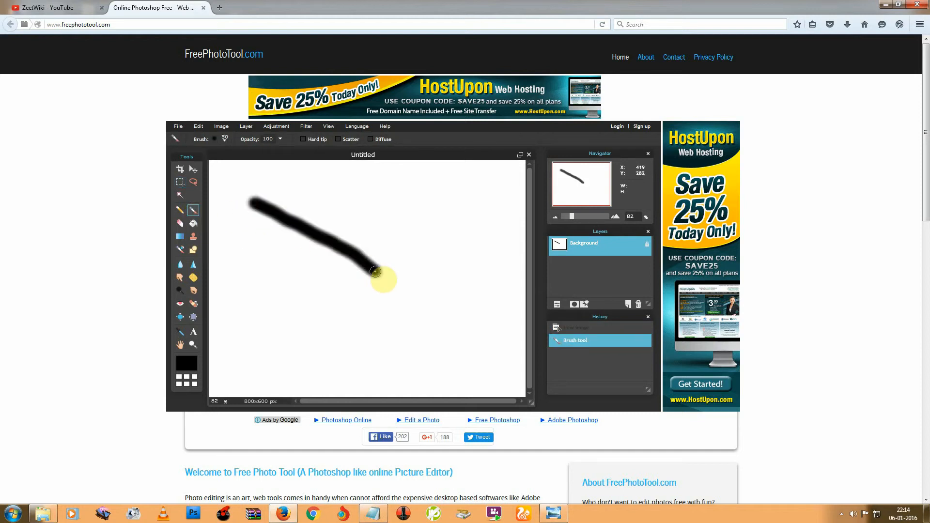
left_click(193, 331)
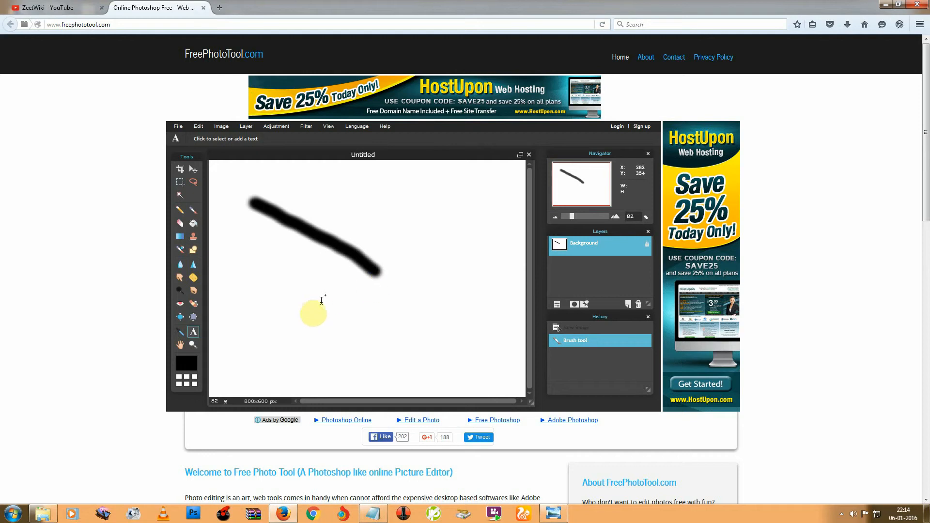
left_click(273, 314)
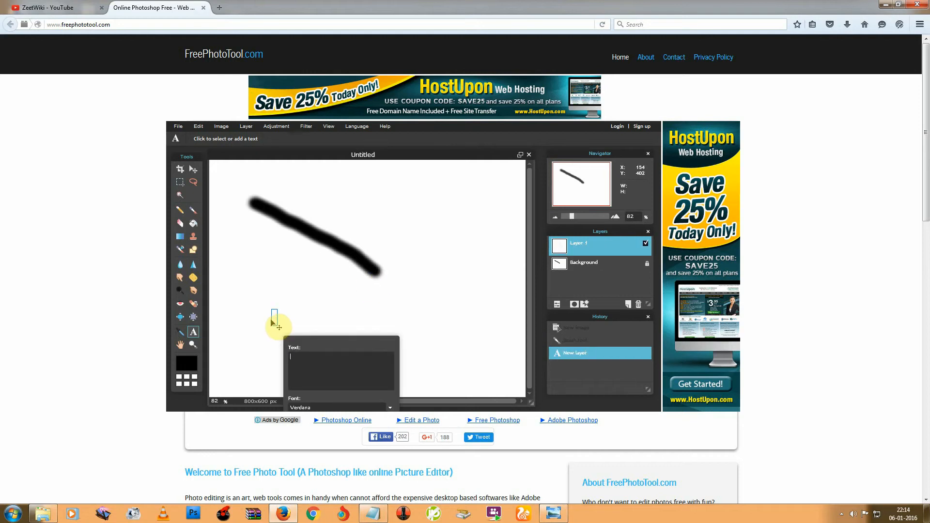
type("zeet")
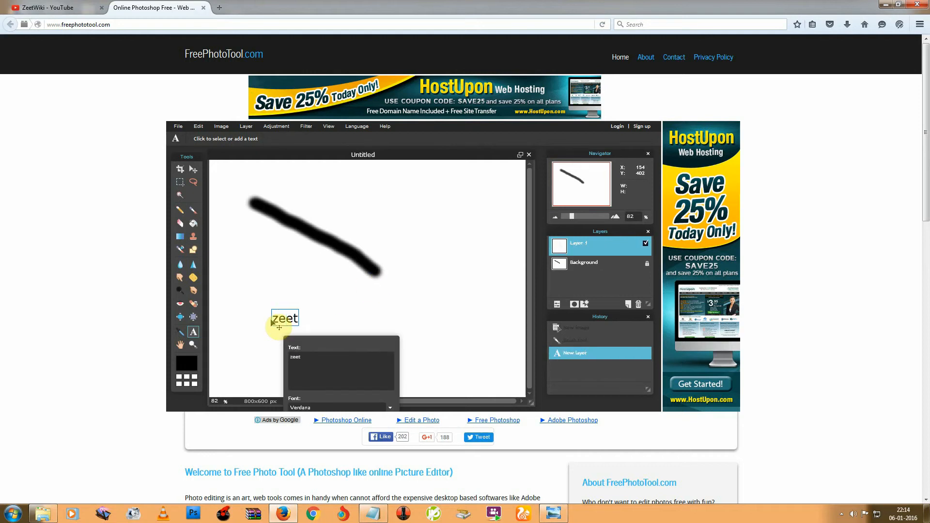
type("wiki")
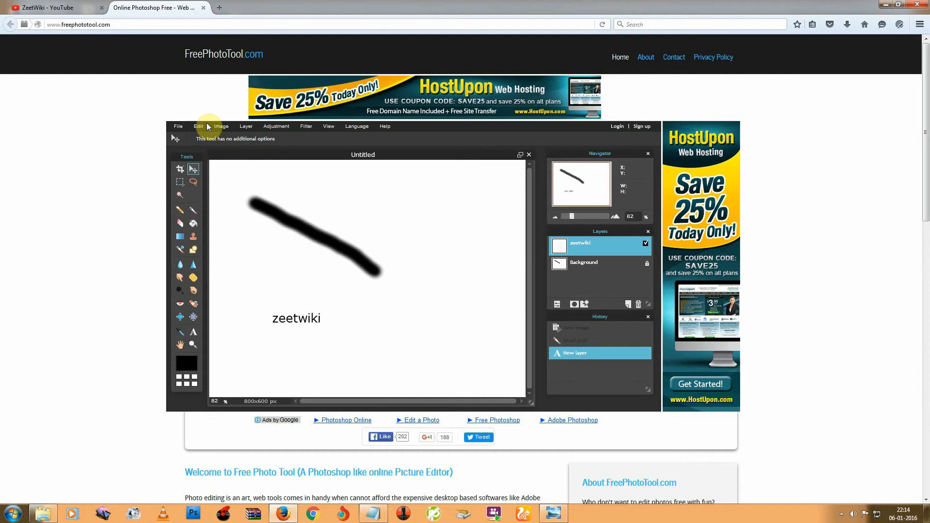
Browse the Layer and Filter menus
left_click(246, 126)
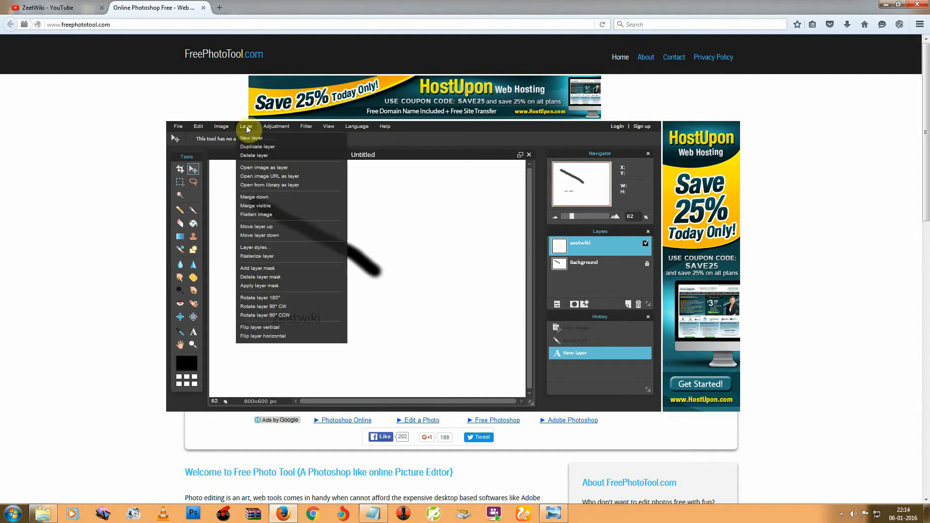
left_click(306, 127)
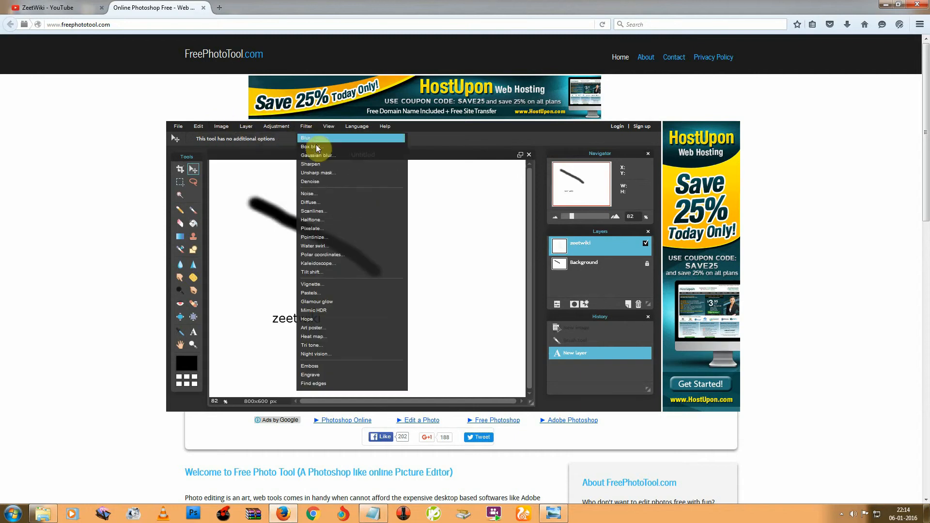
mouse_move(328, 127)
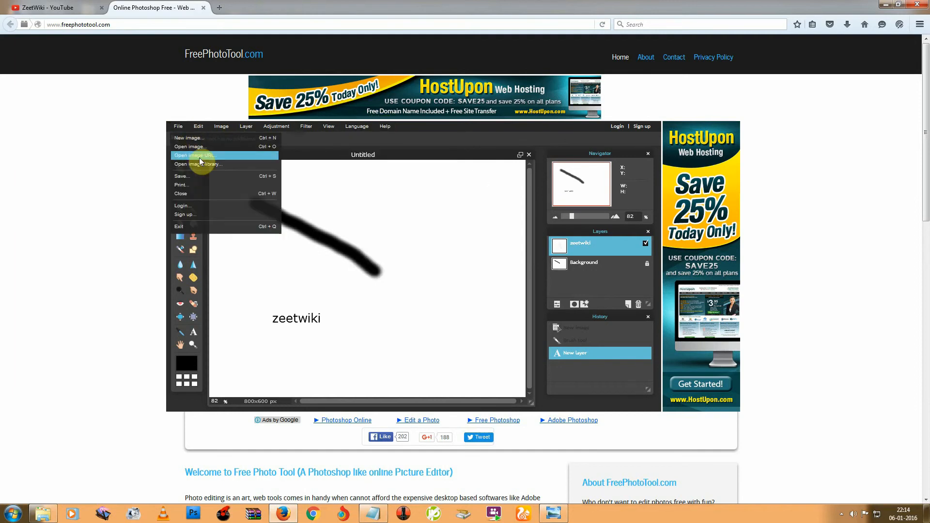
mouse_move(201, 177)
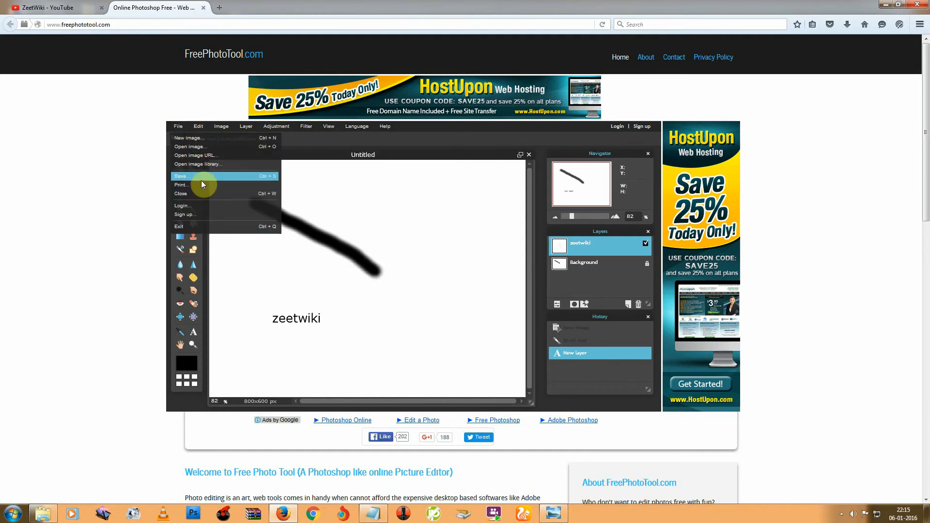
Save the image to My computer as Untitled in JPEG format
left_click(181, 176)
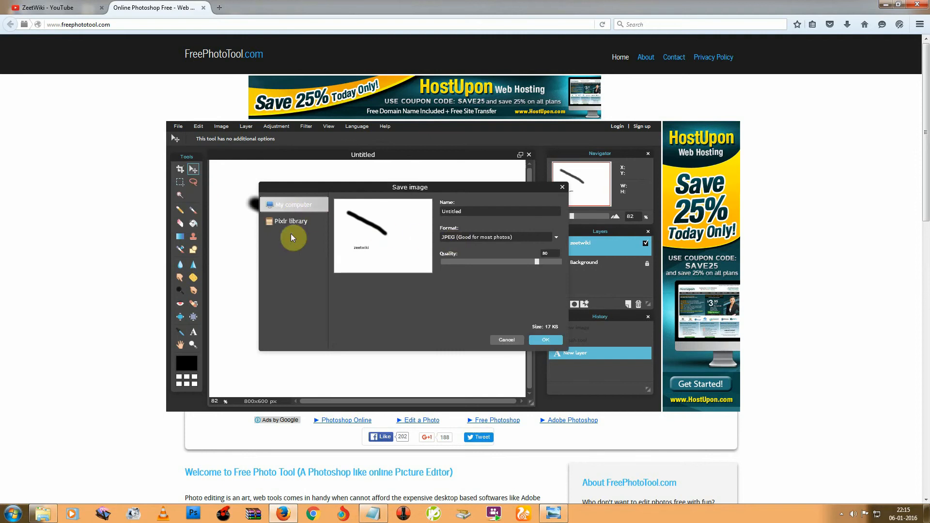
mouse_move(296, 208)
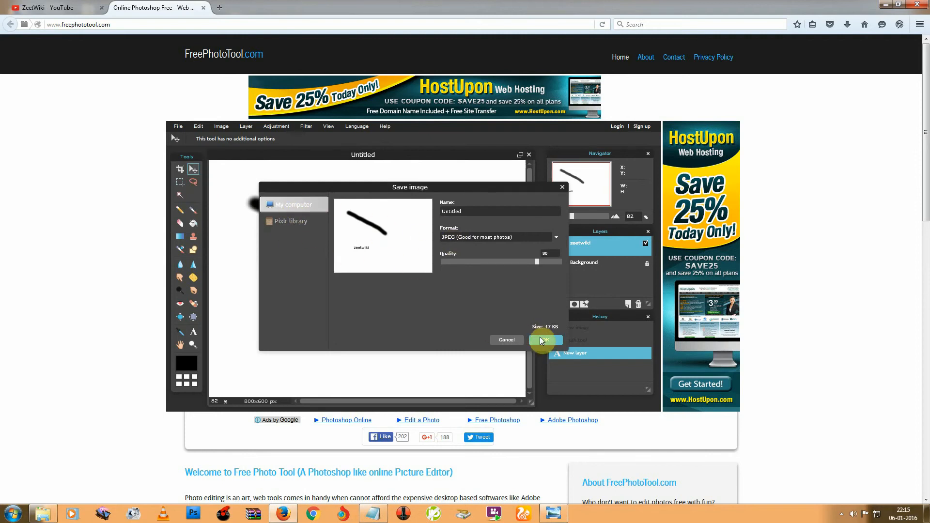
left_click(544, 340)
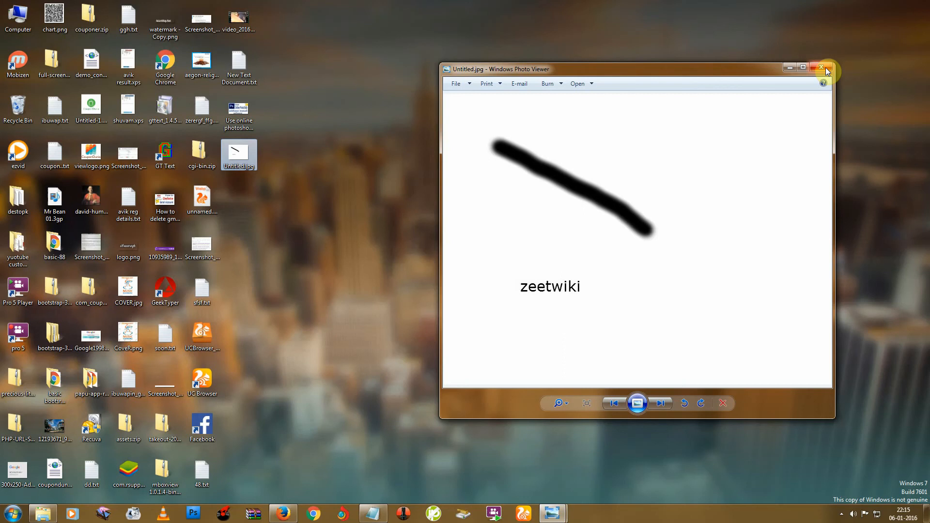
Close the Untitled.jpg preview in Windows Photo Viewer
left_click(825, 67)
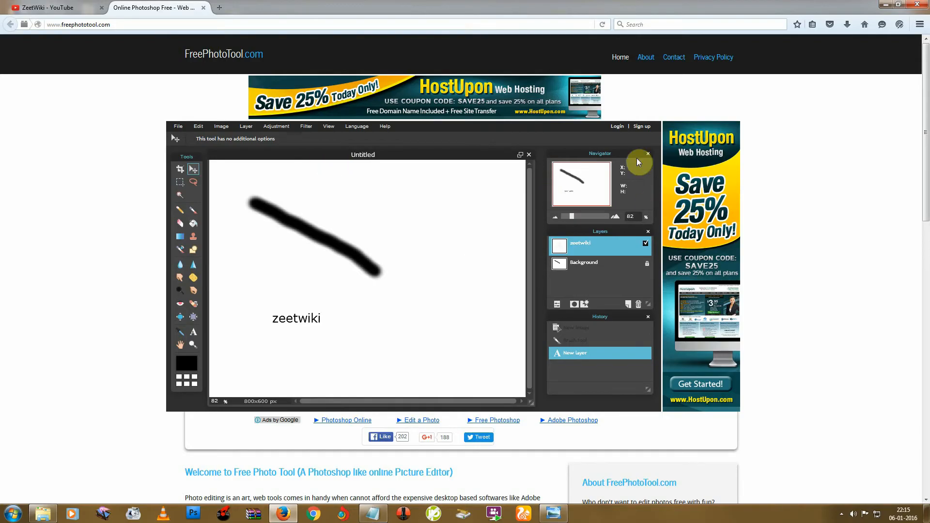
Hide the Navigator panel and switch to the ZeetWiki YouTube tab
left_click(648, 154)
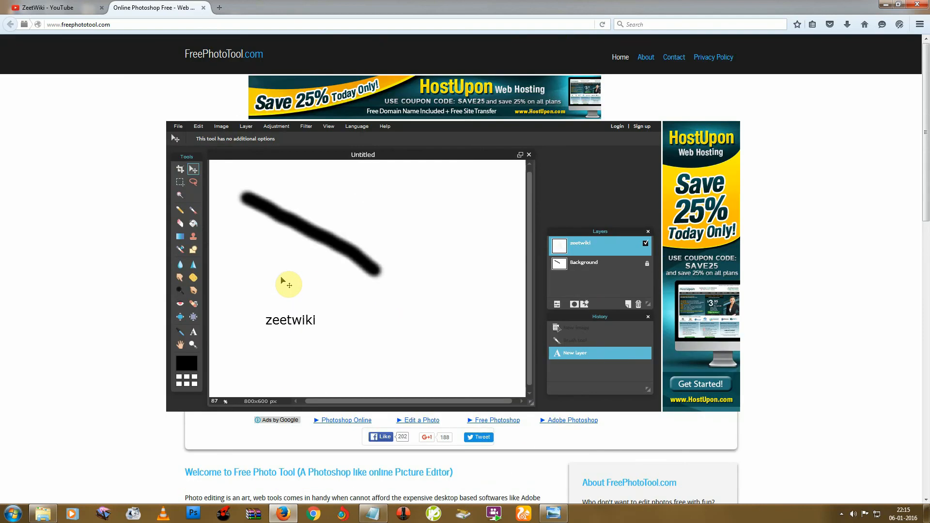
left_click(53, 7)
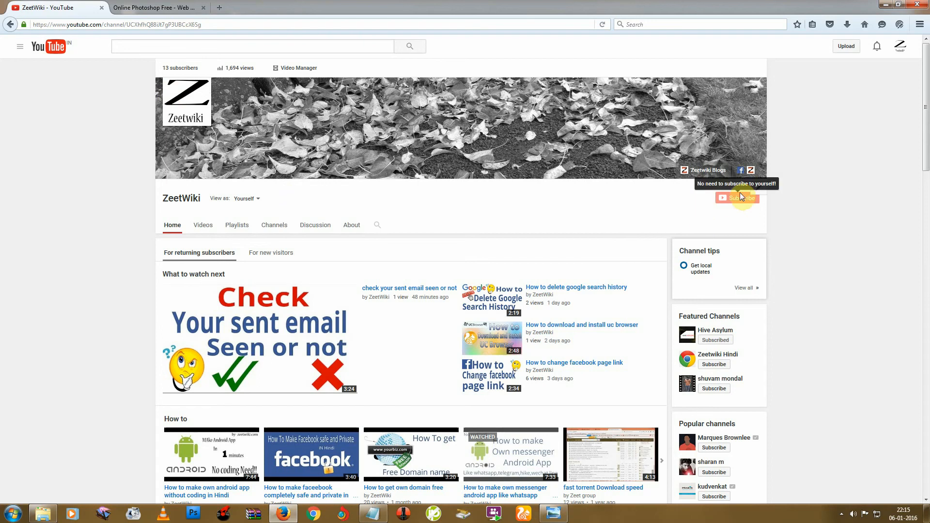